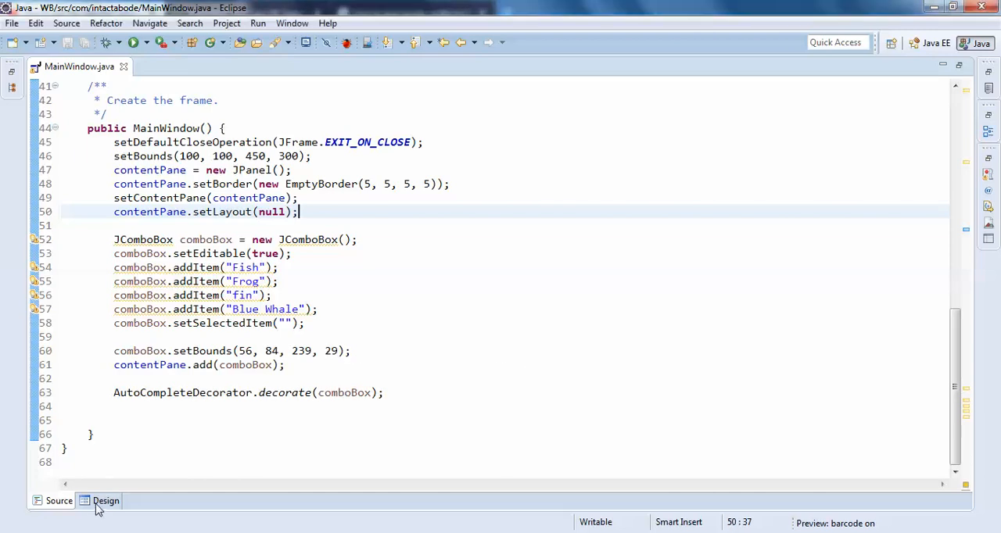
# - In Design view, add a JLabel and JButton below the combo box, captioning the button 'Get Text'
pyautogui.click(106, 500)
pyautogui.write('get')
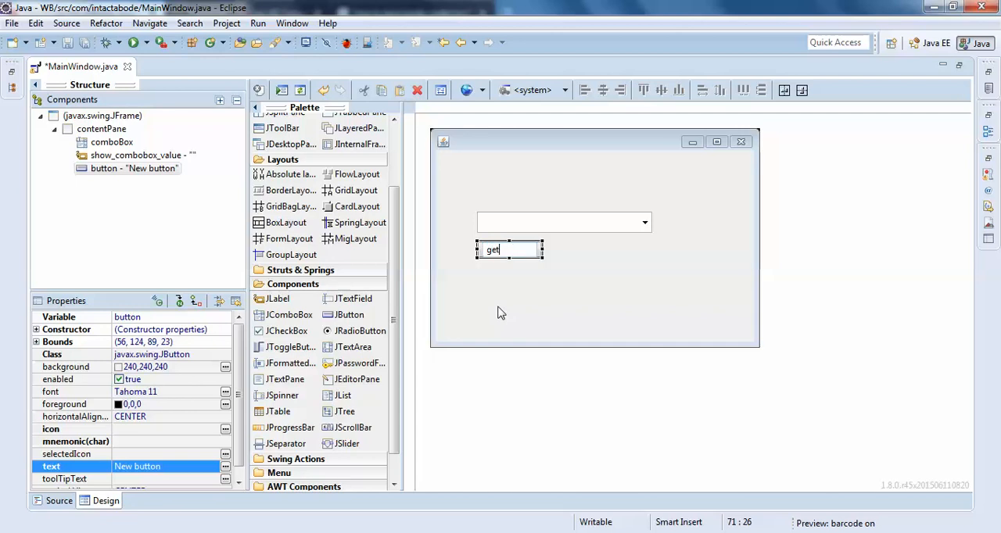
pyautogui.write('Text')
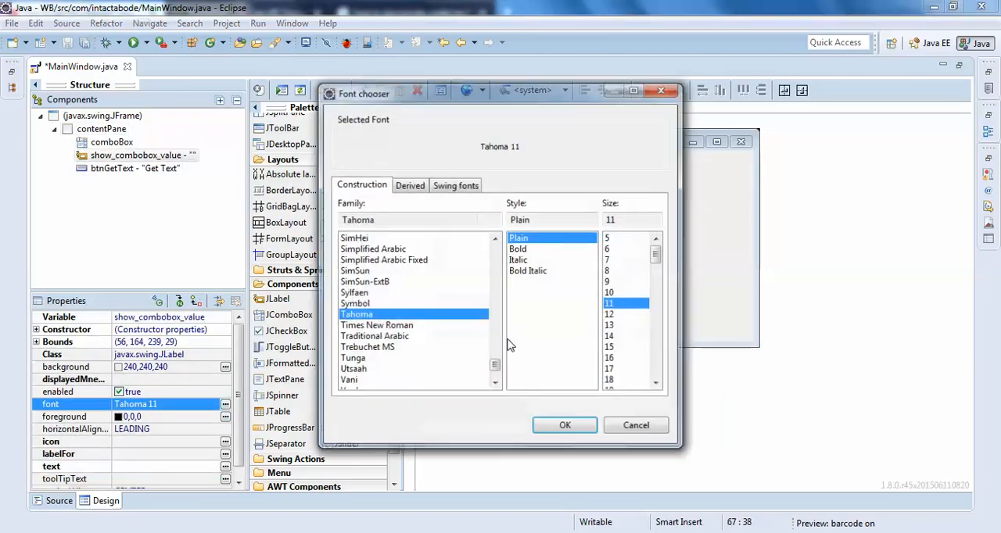
# - Give the label and combo box Tahoma 15 fonts and add an actionPerformed handler to Get Text
pyautogui.click(565, 425)
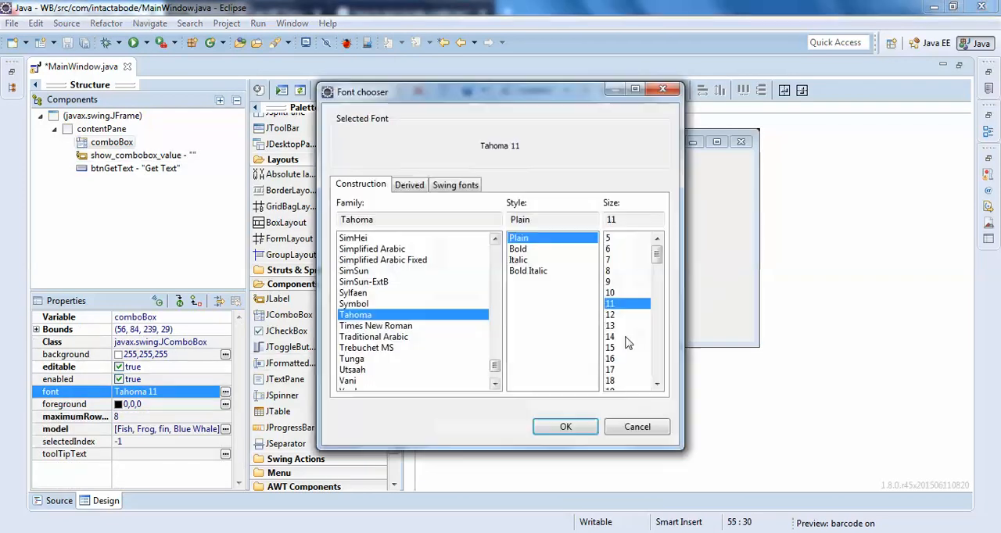
pyautogui.click(565, 426)
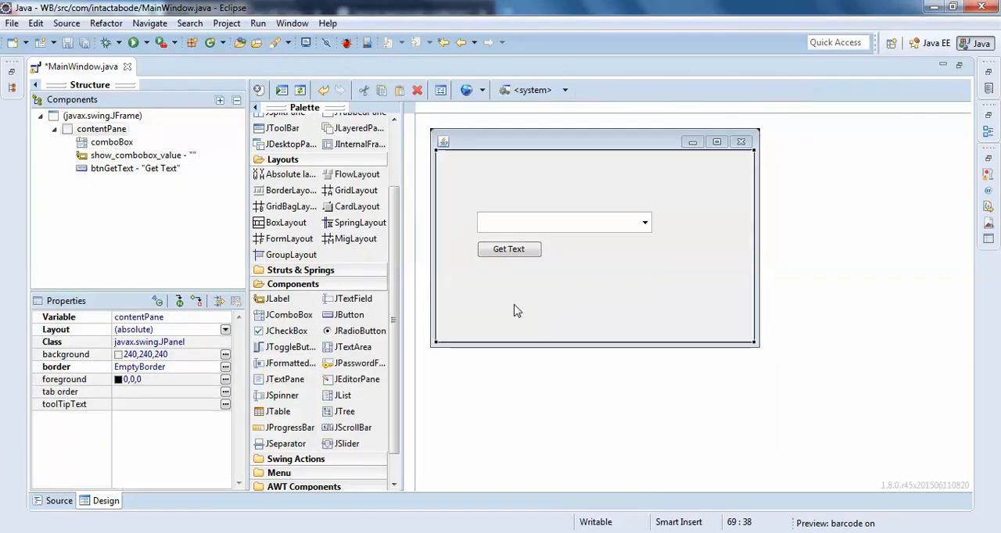
pyautogui.click(58, 501)
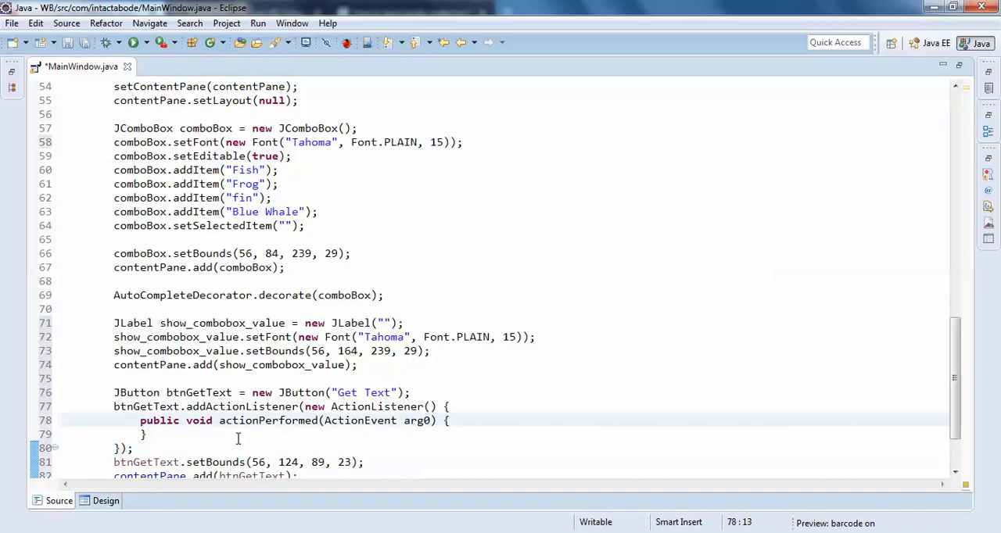
# - Back in Design view, convert the empty label from a local variable into a class field
pyautogui.click(106, 501)
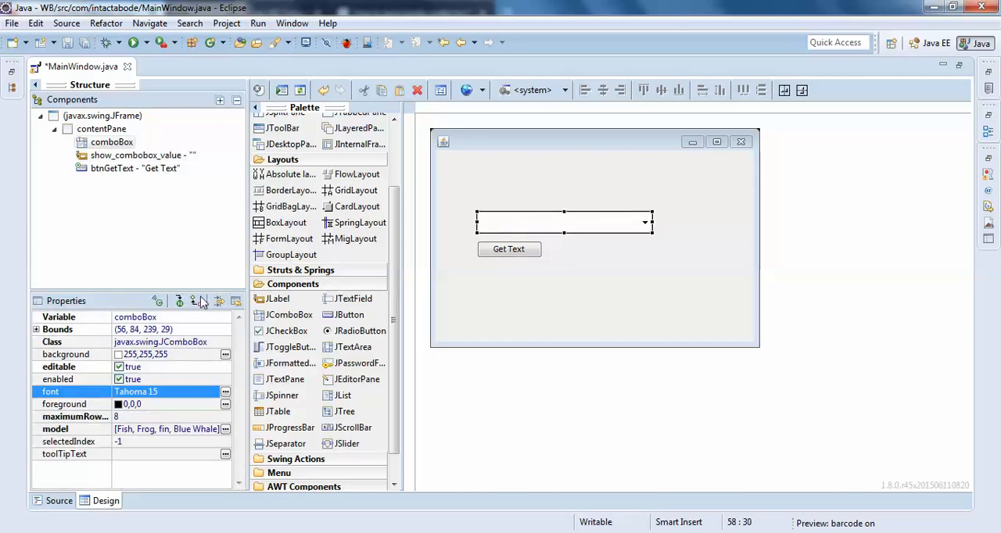
pyautogui.moveTo(442, 244)
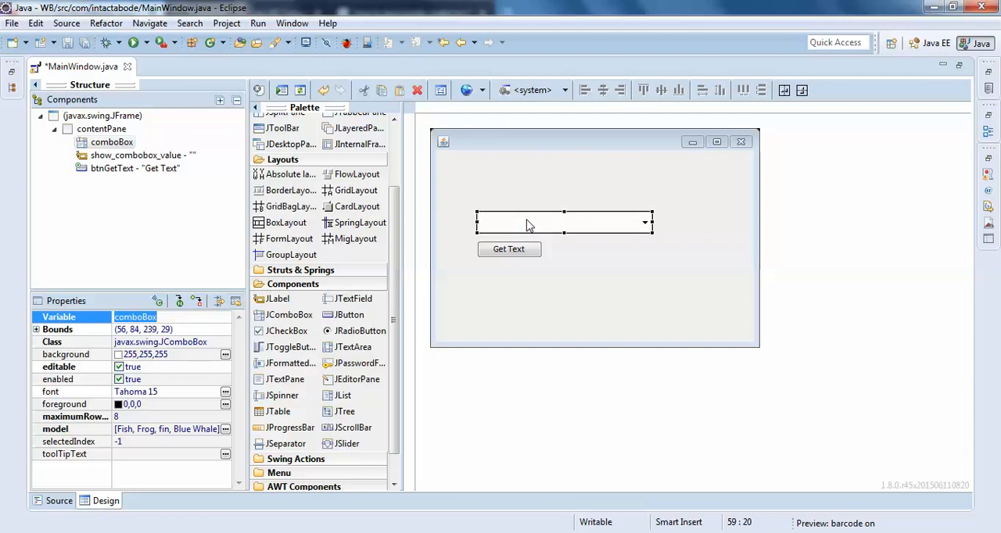
pyautogui.click(142, 154)
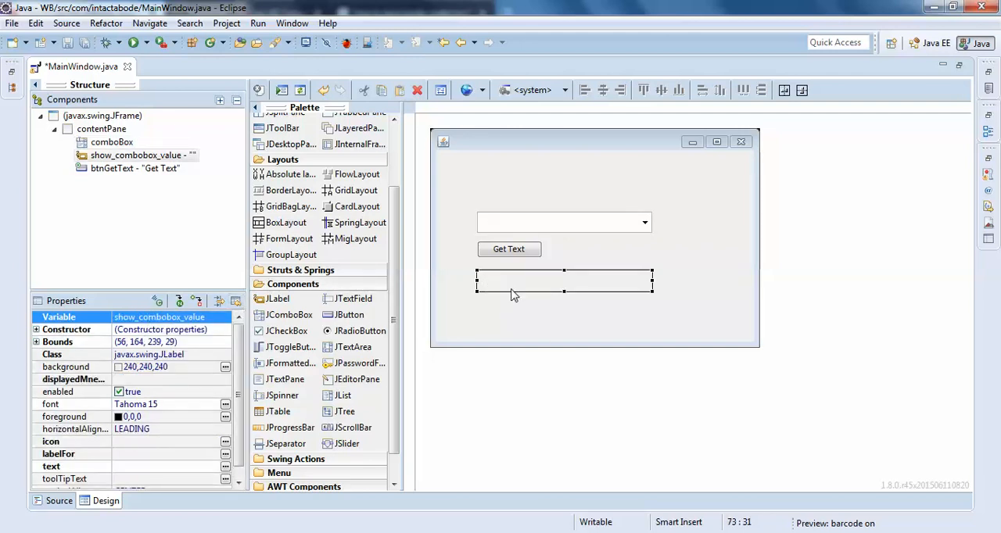
pyautogui.click(58, 501)
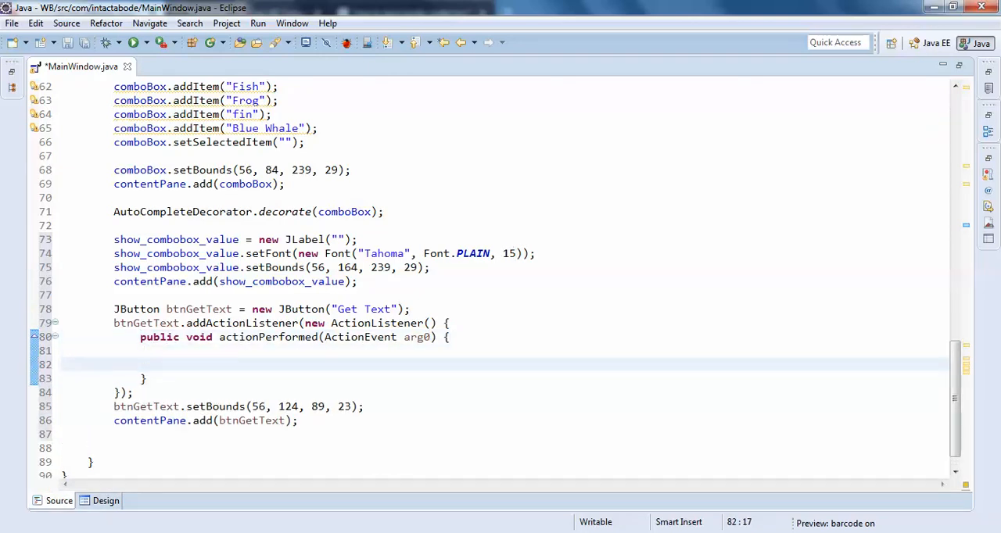
# - Write show_combobox_value.setText(comboBox.getSelectedItem().toString()); in actionPerformed and save the file
pyautogui.write('show_combobox_value.setText();')
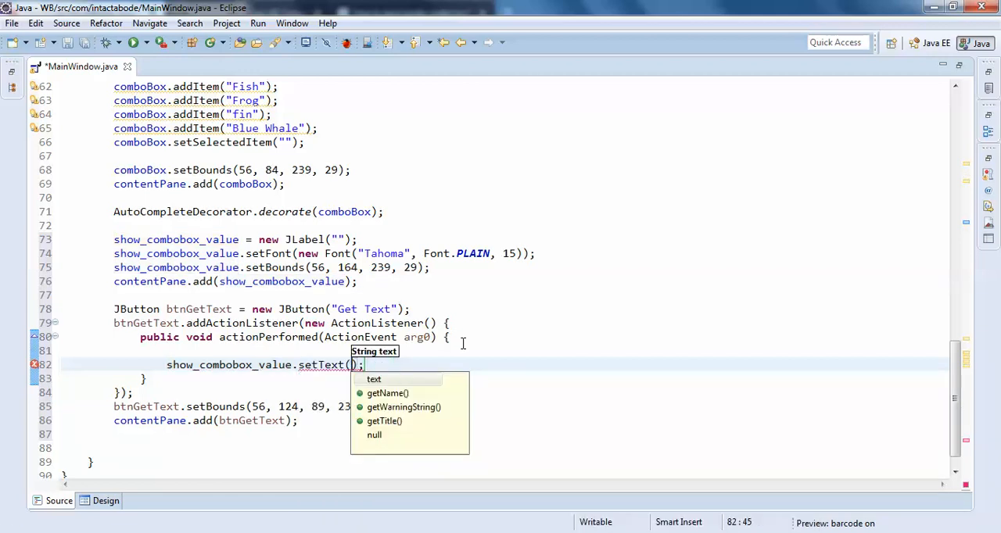
pyautogui.write('comboBox.')
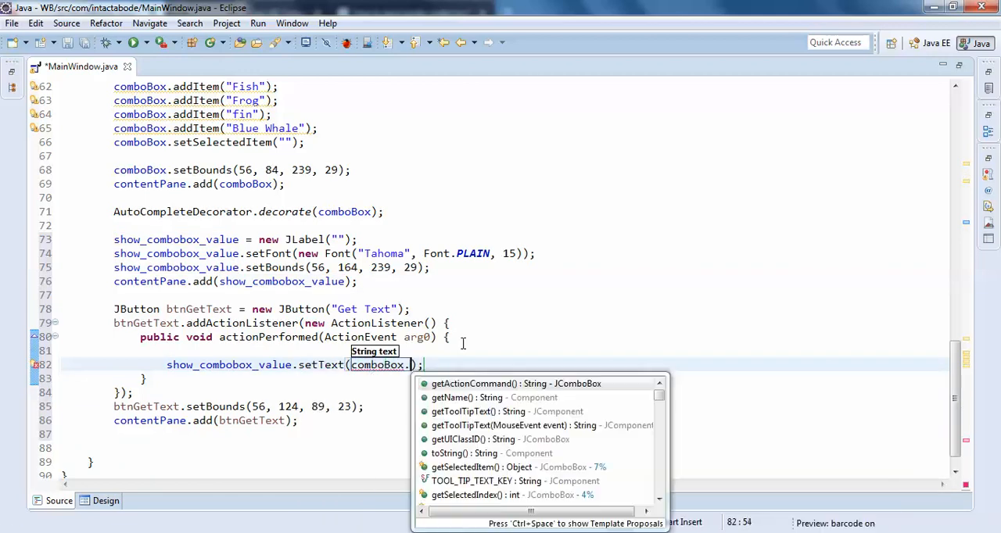
pyautogui.write('gen')
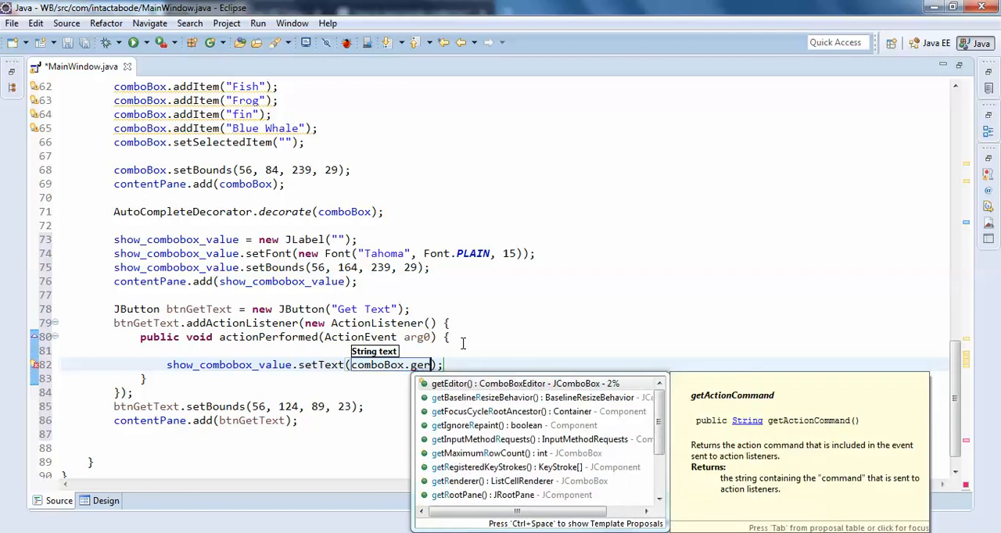
pyautogui.write('s')
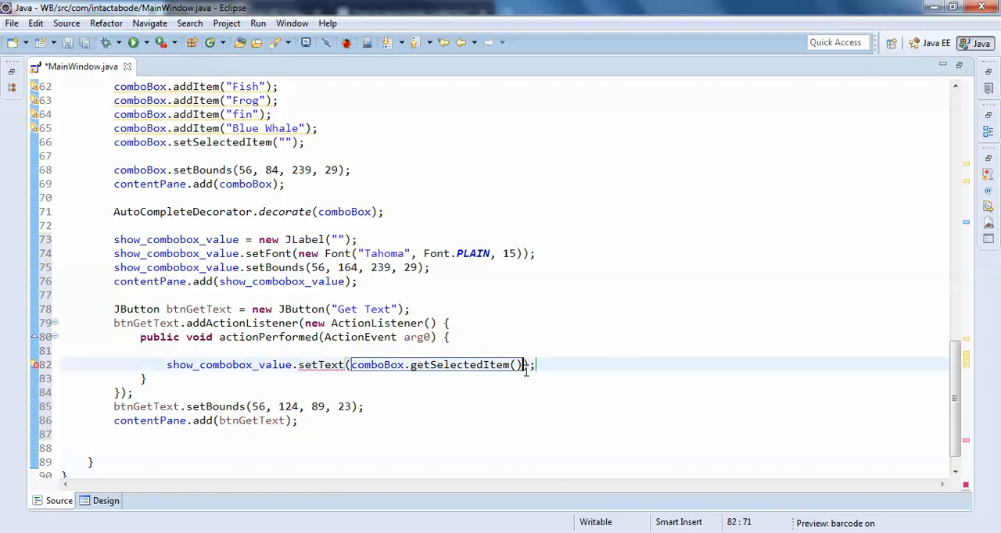
pyautogui.write('.toString(')
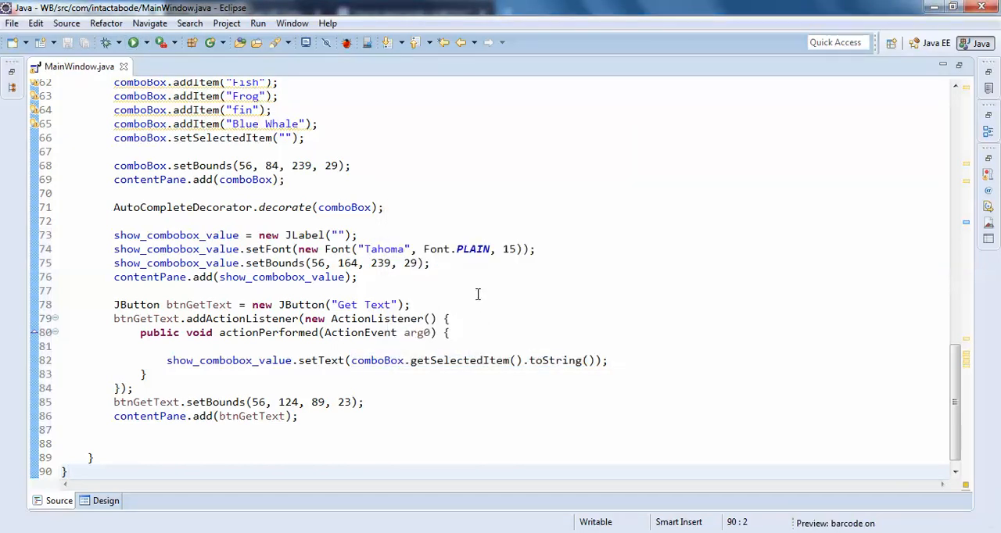
# - In the running window, choose Blue Whale and show it in the label with Get Text
pyautogui.click(288, 166)
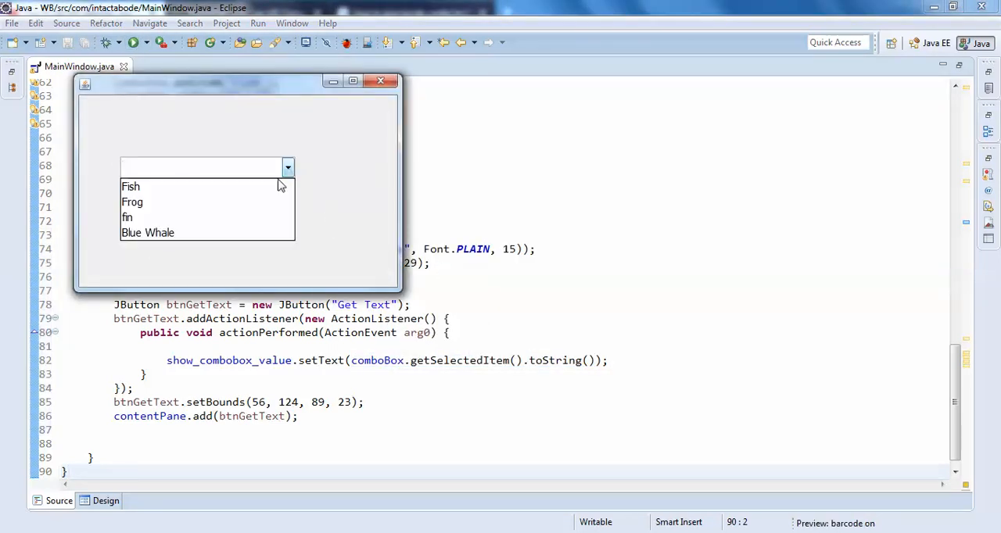
pyautogui.click(148, 233)
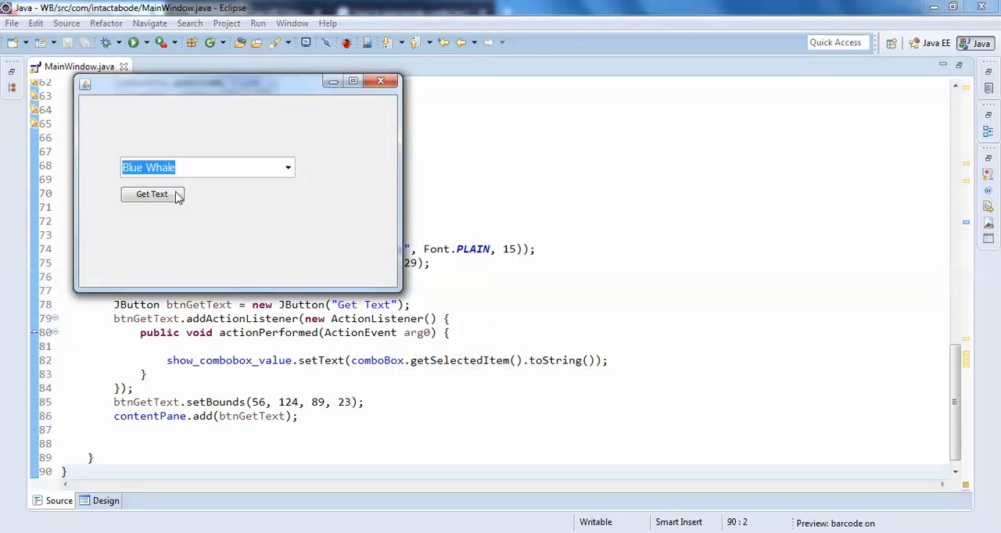
pyautogui.click(152, 194)
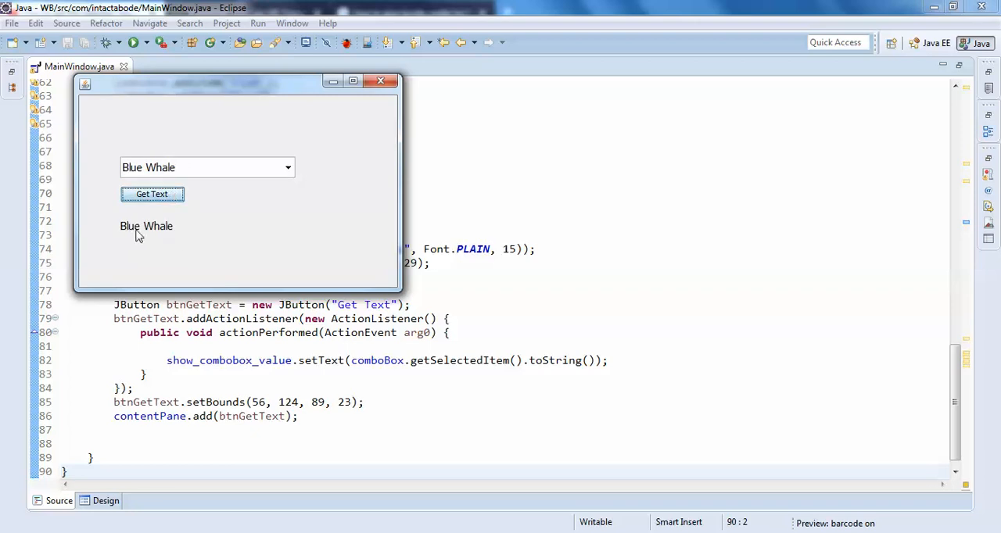
# - Choose Frog, show it with Get Text, and move the window toward the centre
pyautogui.click(287, 168)
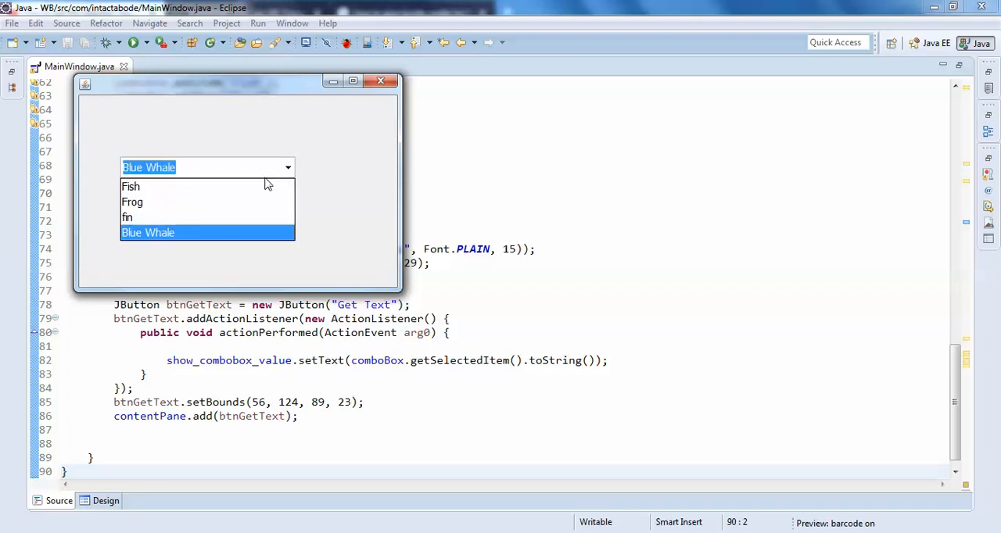
pyautogui.click(130, 186)
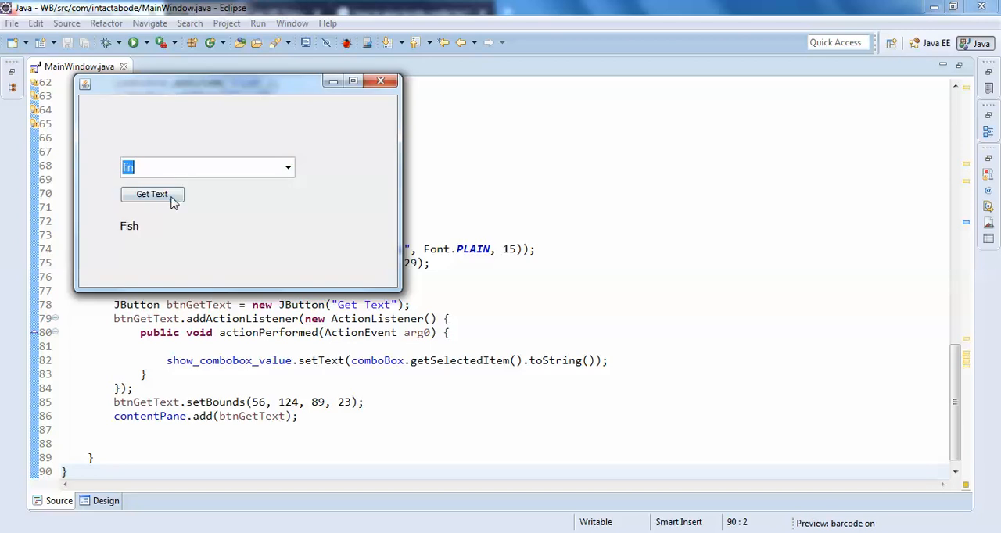
pyautogui.click(287, 166)
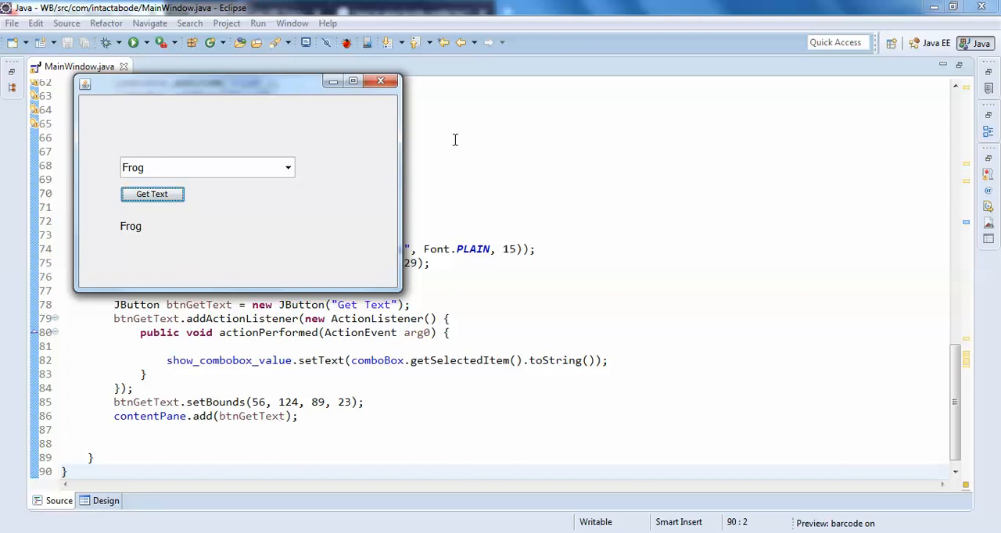
pyautogui.moveTo(235, 80); pyautogui.dragTo(540, 148)
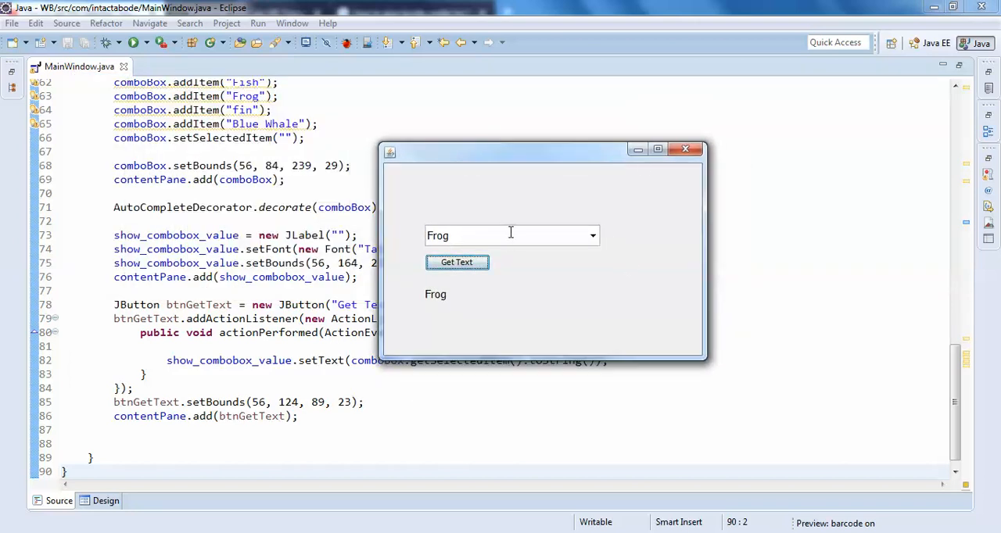